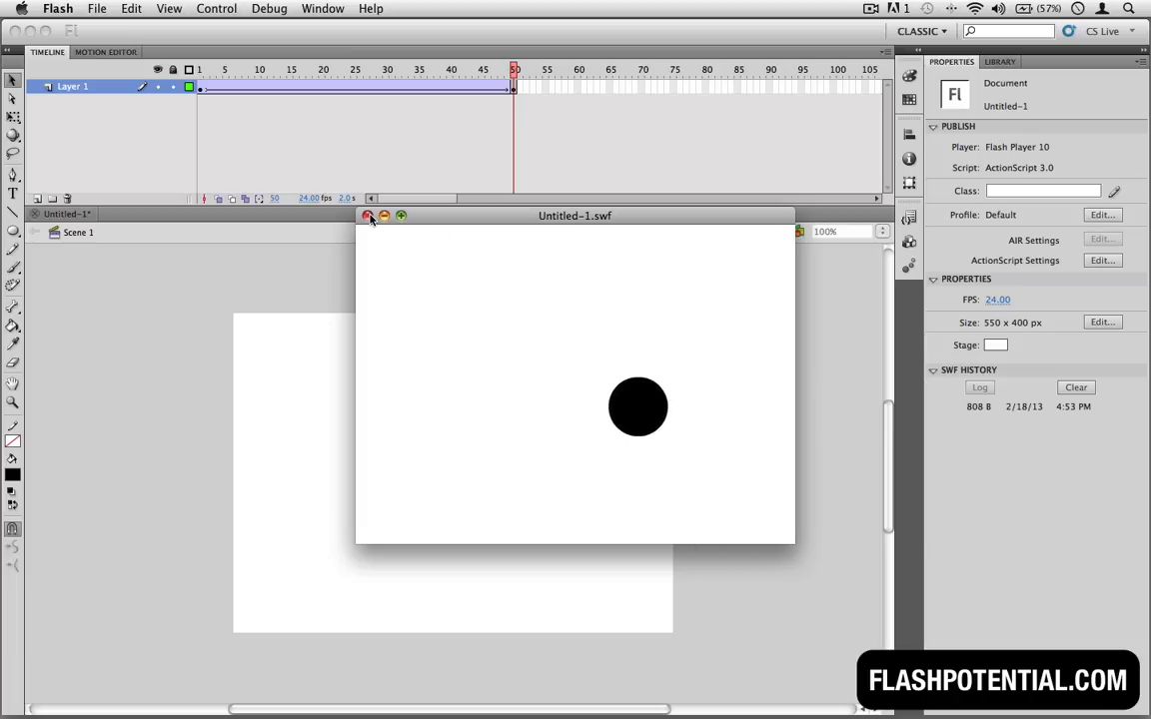
Close the Untitled-1.swf test movie preview window
click(371, 215)
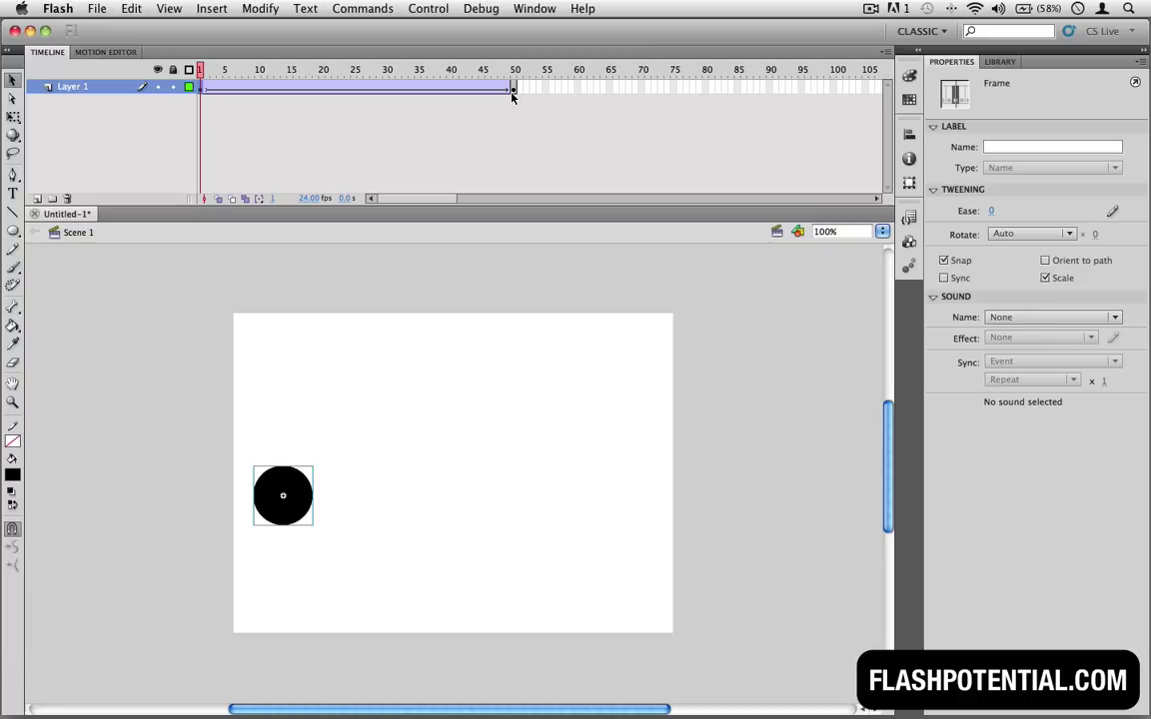
Move the playhead to frame 50 to view the circle's right-side position
click(512, 65)
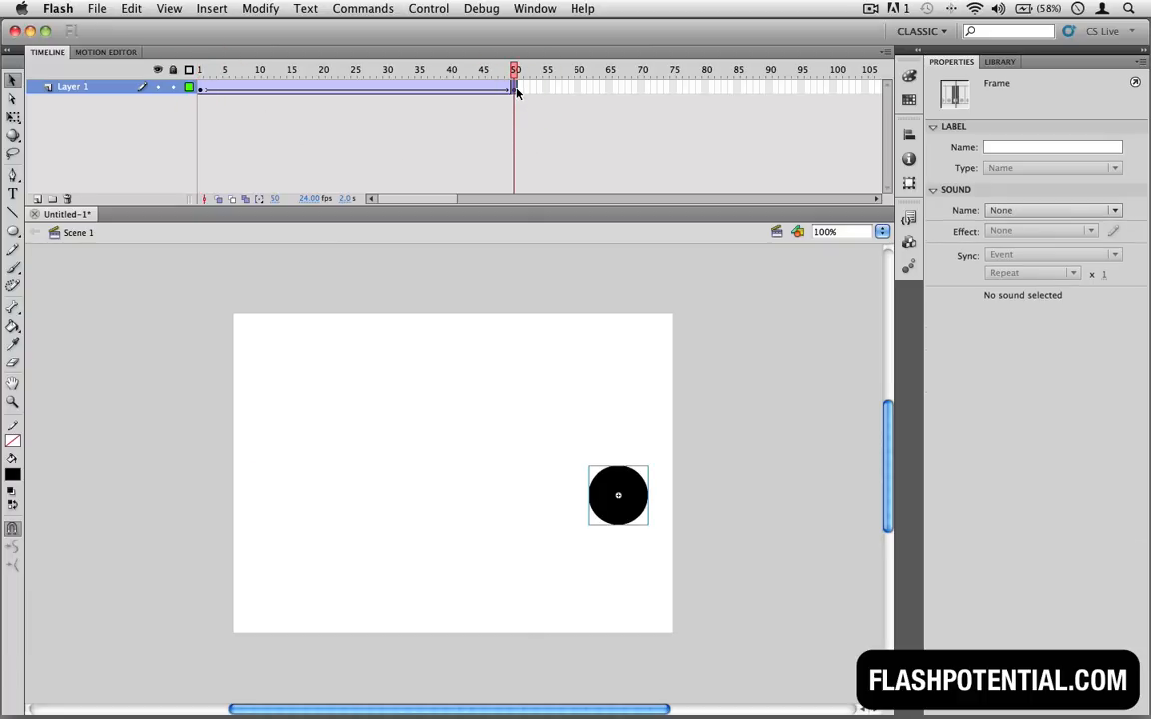
mouse_move(585, 152)
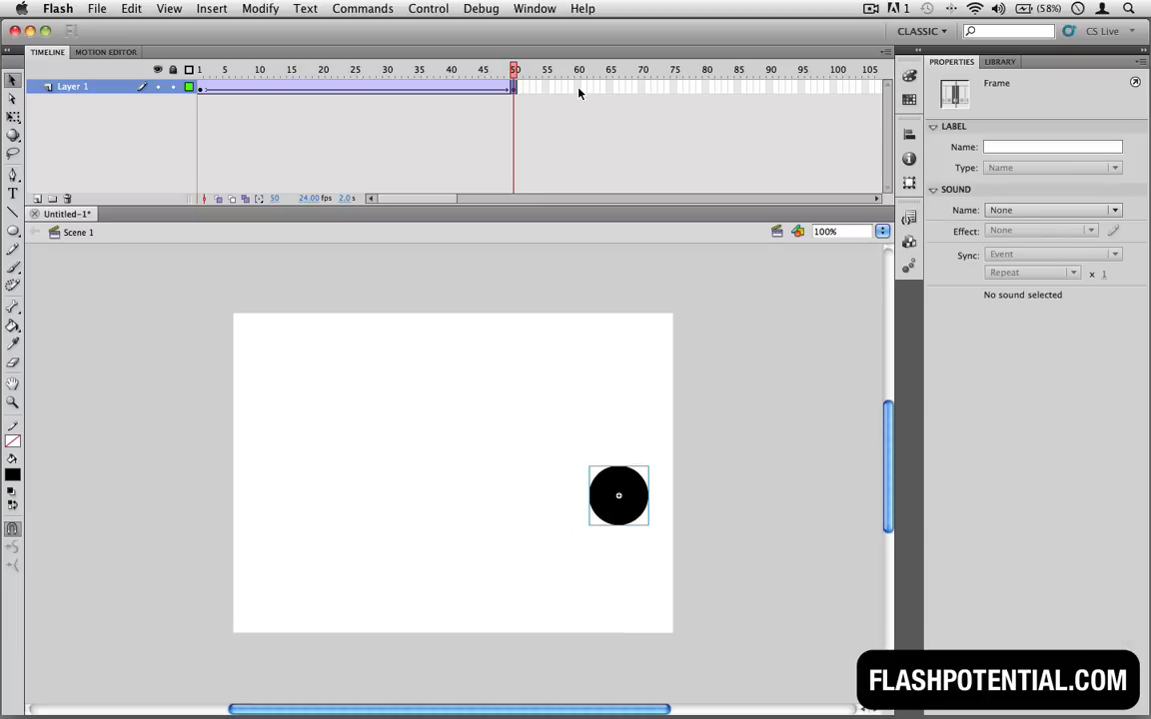
Insert a keyframe at frame 60 on Layer 1
right_click(578, 90)
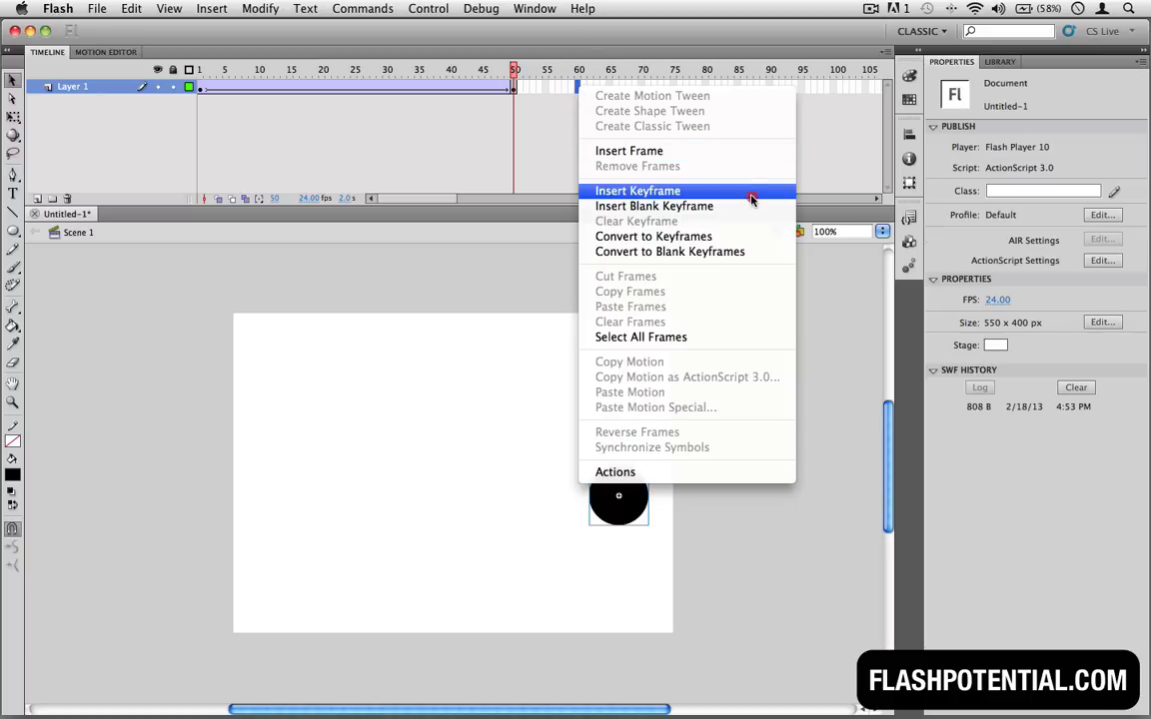
click(638, 191)
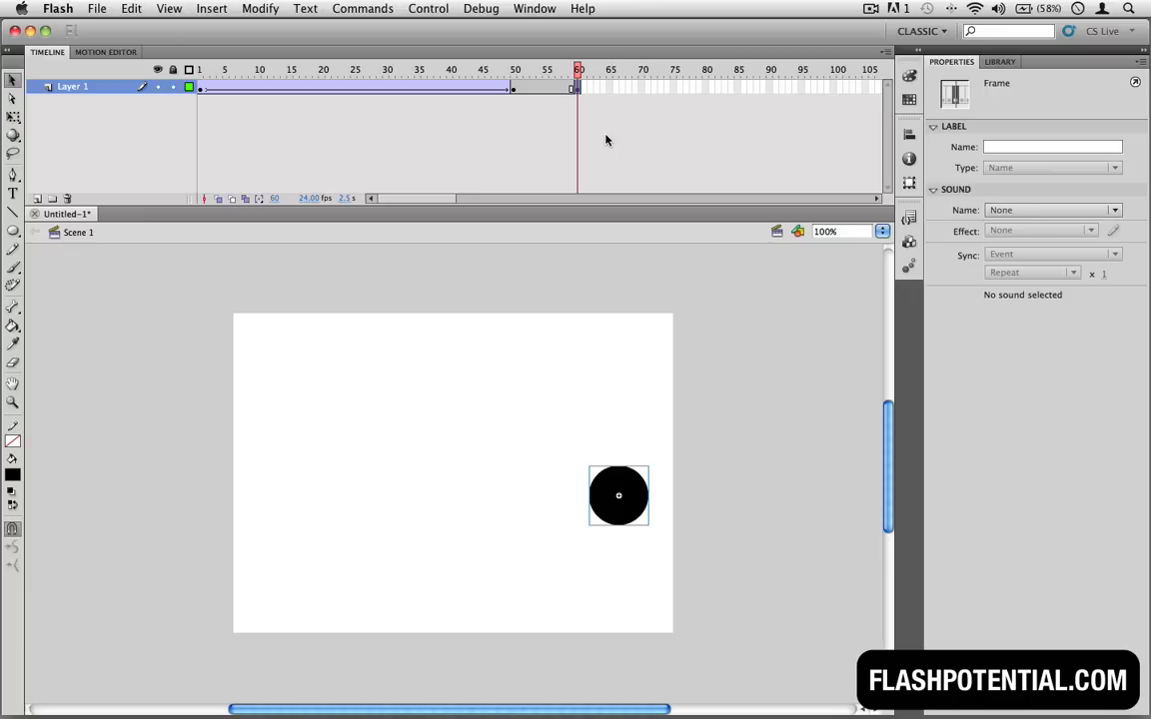
mouse_move(582, 110)
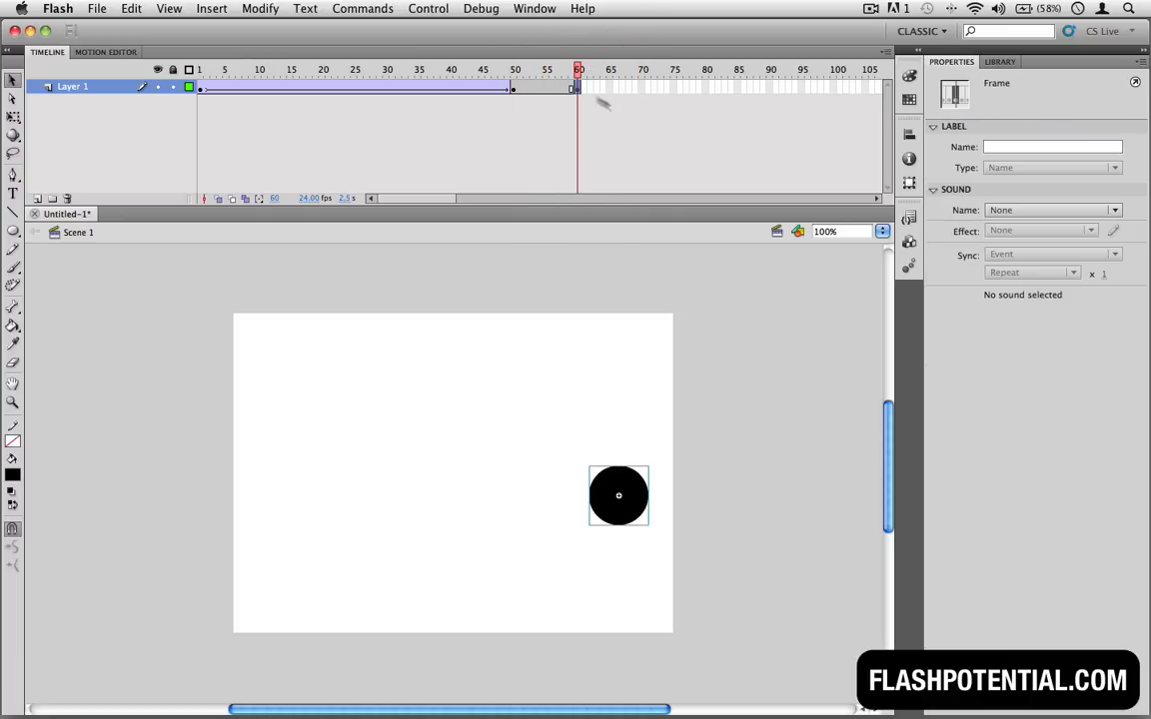
mouse_move(677, 298)
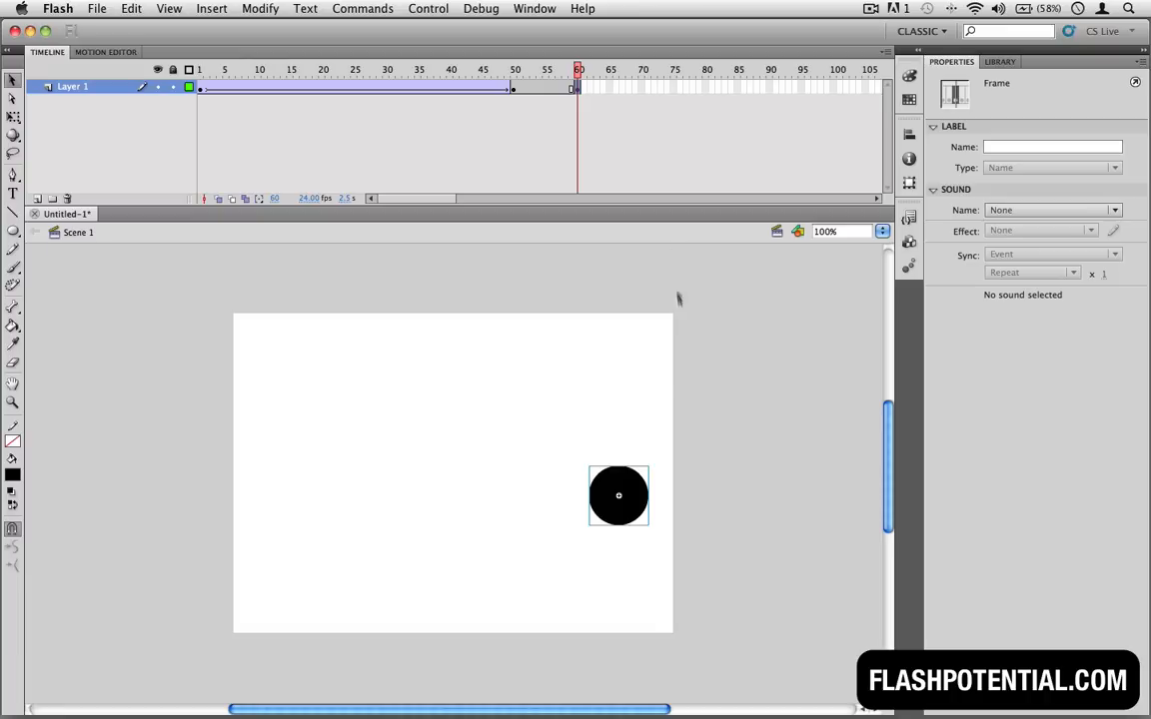
Drag the circle straight up to the top right of the stage at frame 60
drag(619, 496, 619, 364)
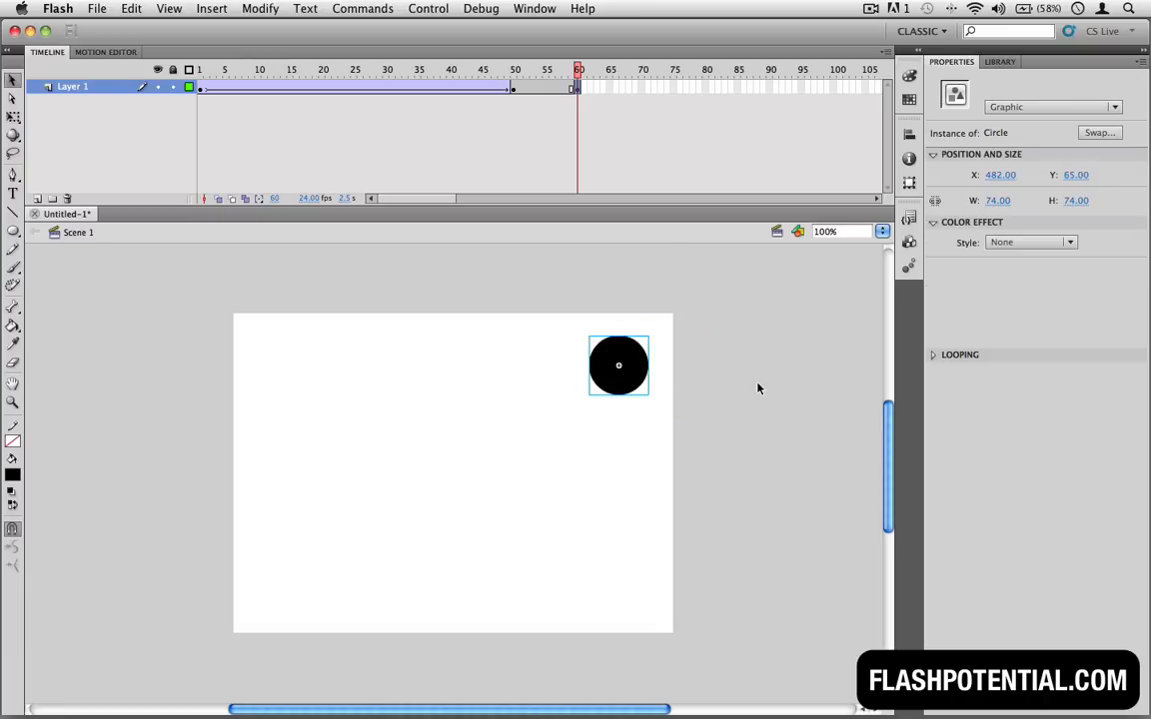
click(199, 69)
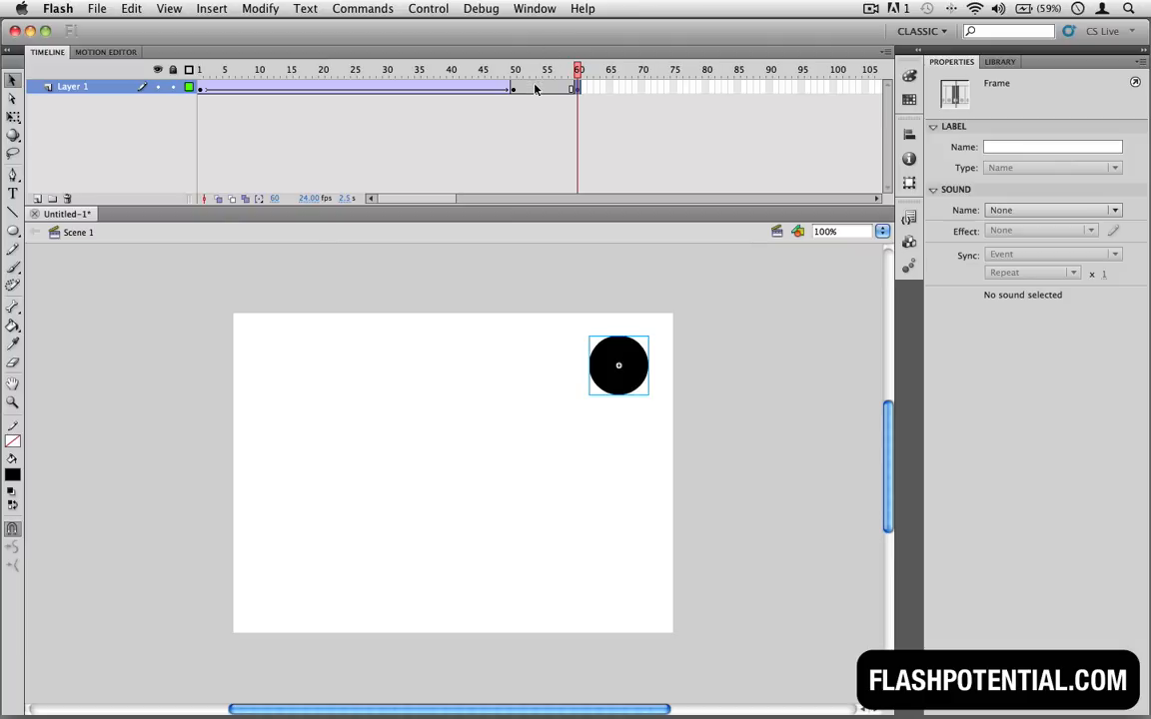
Create a classic tween between frames 50 and 60
right_click(533, 88)
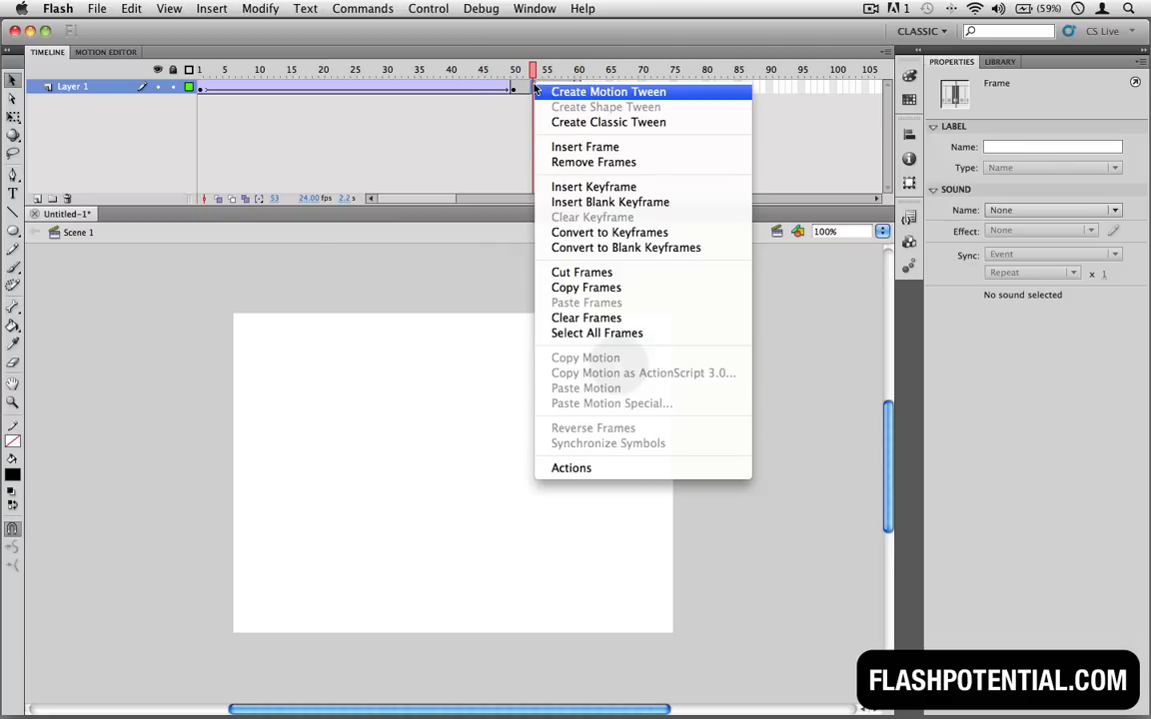
mouse_move(699, 122)
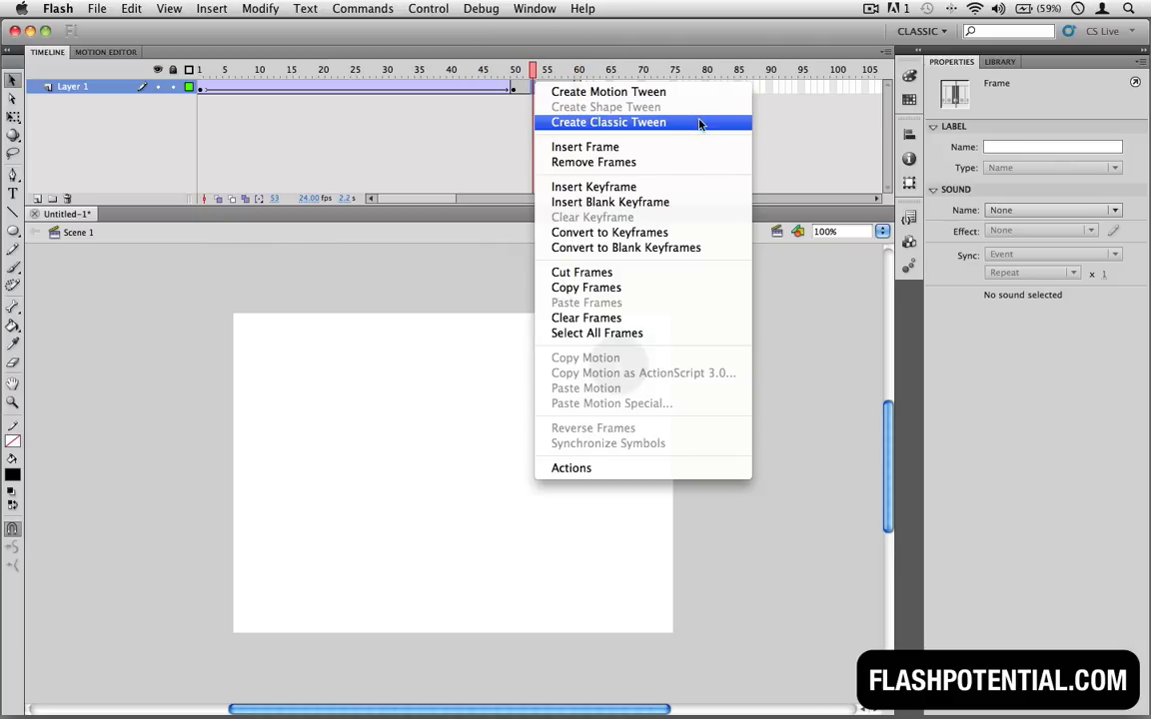
click(607, 122)
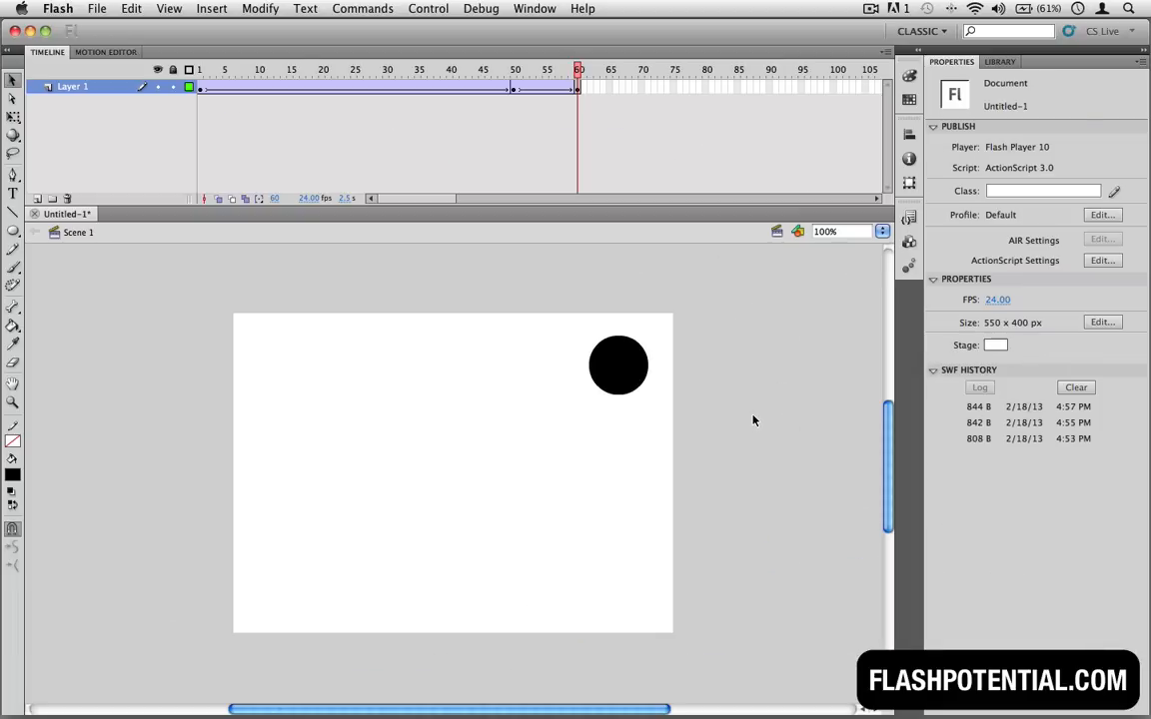
mouse_move(622, 367)
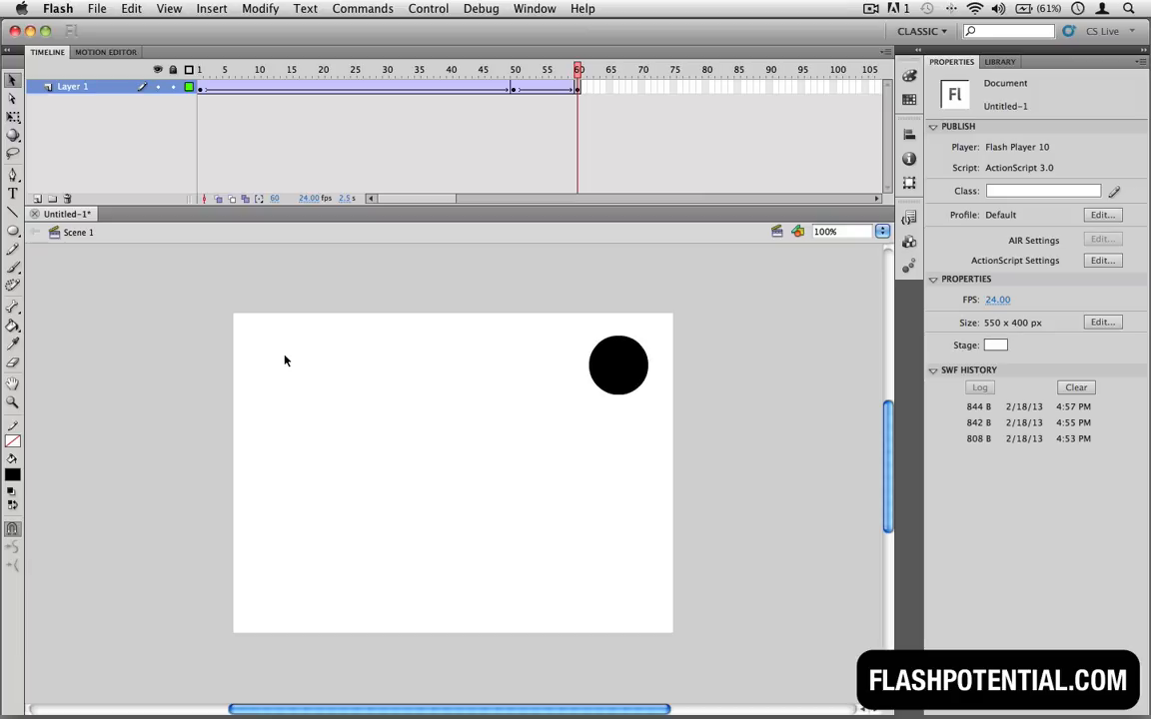
mouse_move(754, 54)
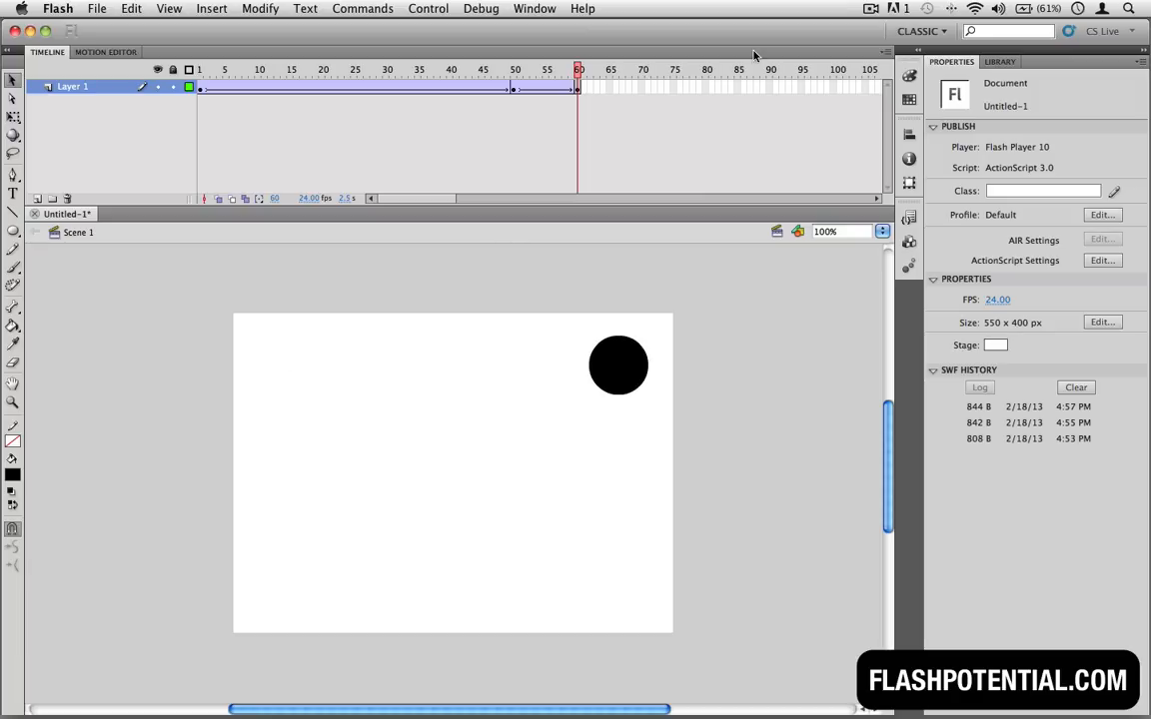
Add a frame-80 keyframe and a classic tween spanning frames 60 to 80
right_click(699, 87)
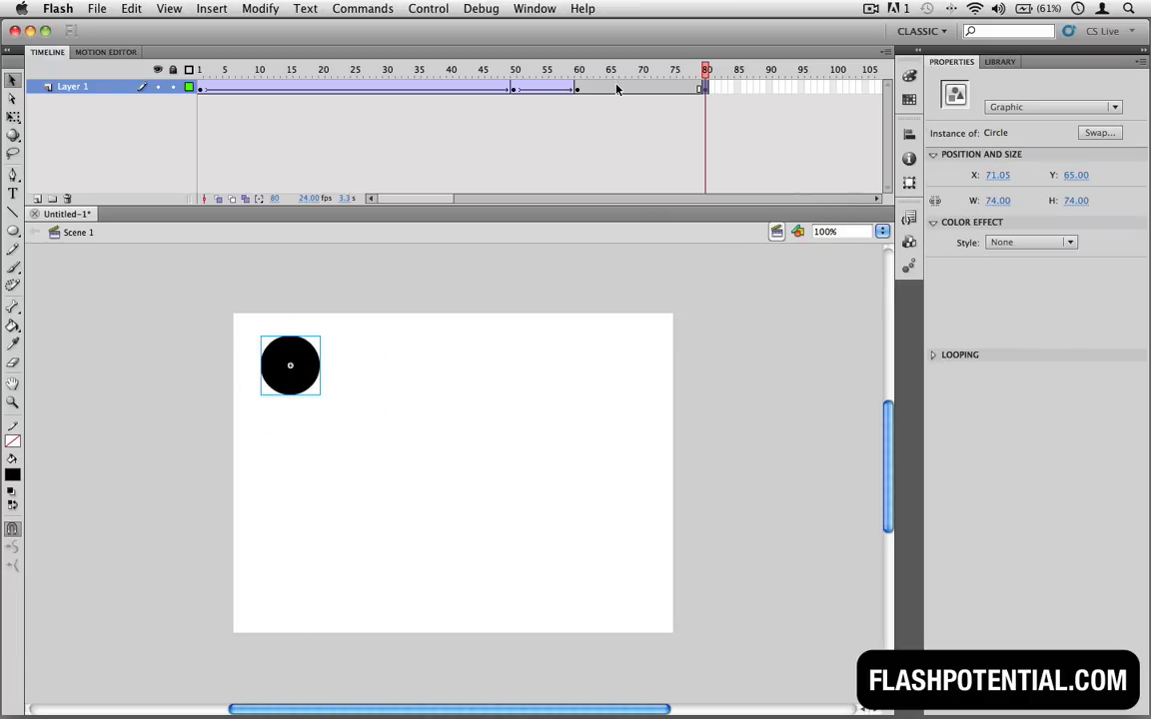
right_click(618, 87)
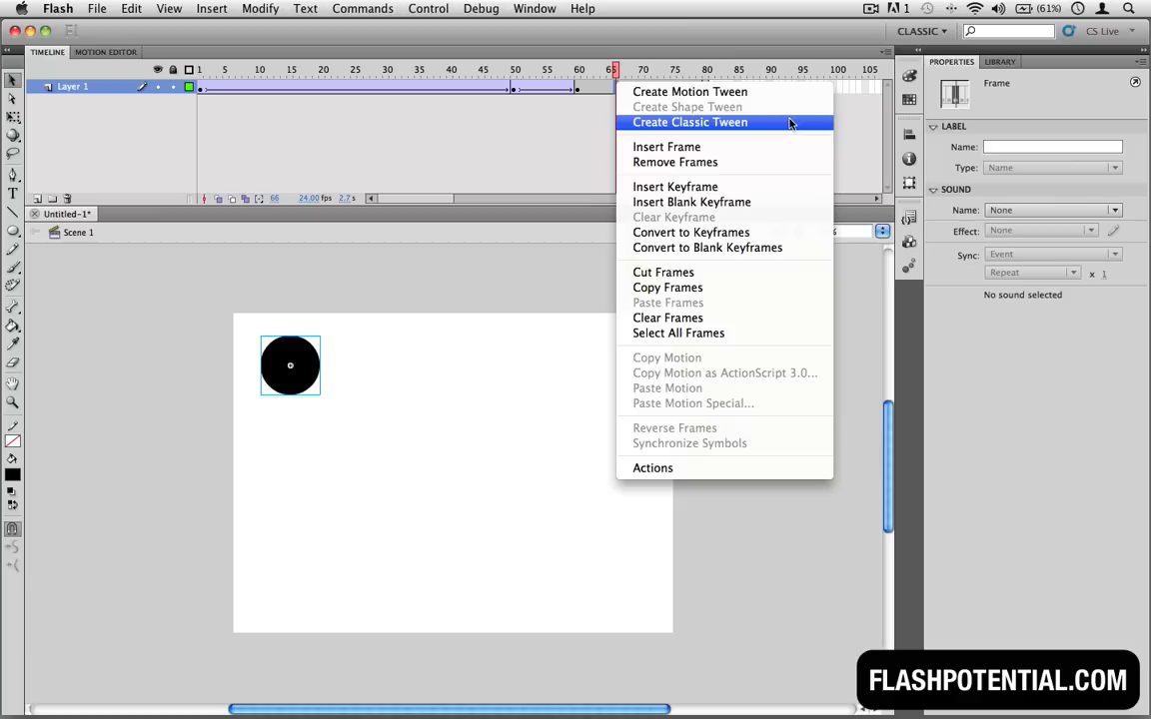
click(689, 122)
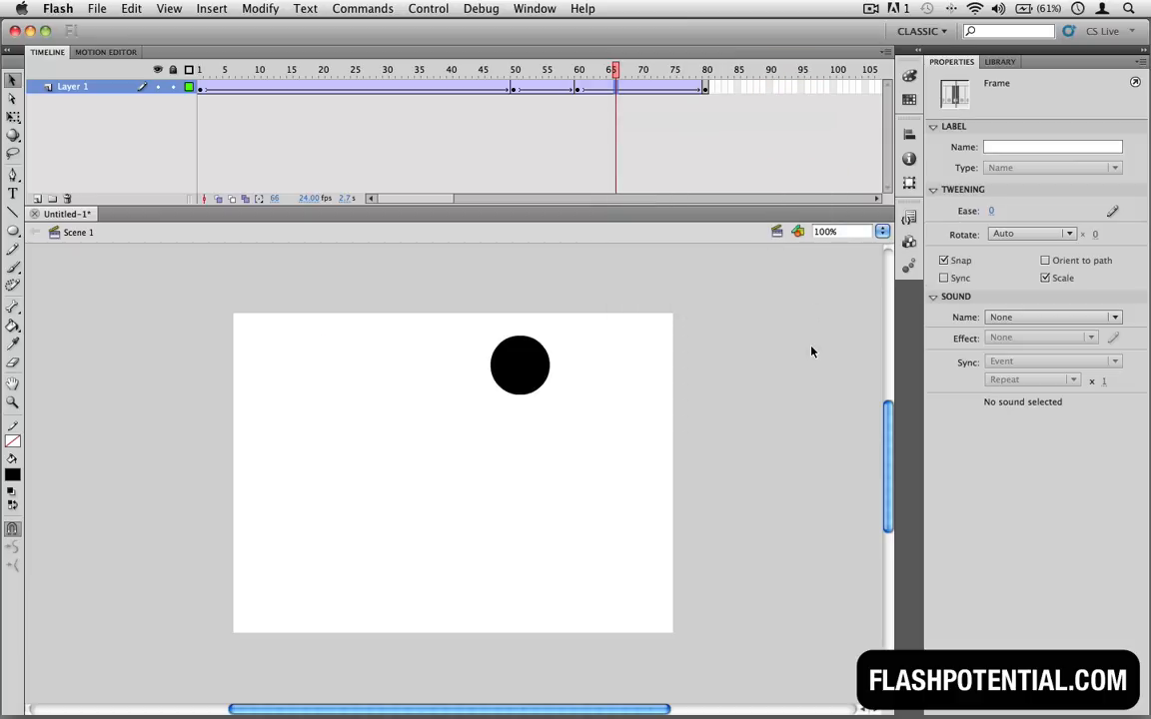